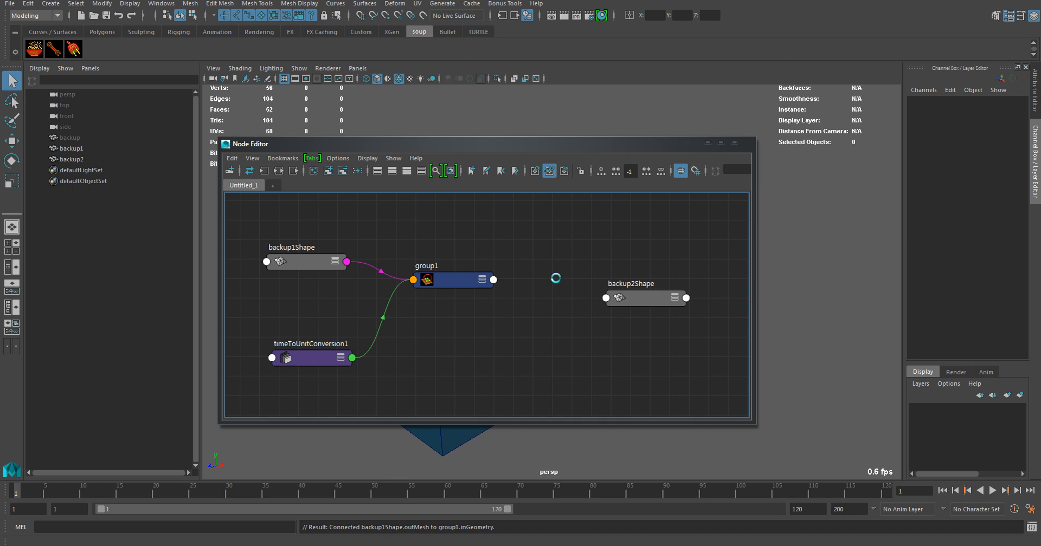
Add a polyBevel1 node to the graph fed by group1's output.
type("beve")
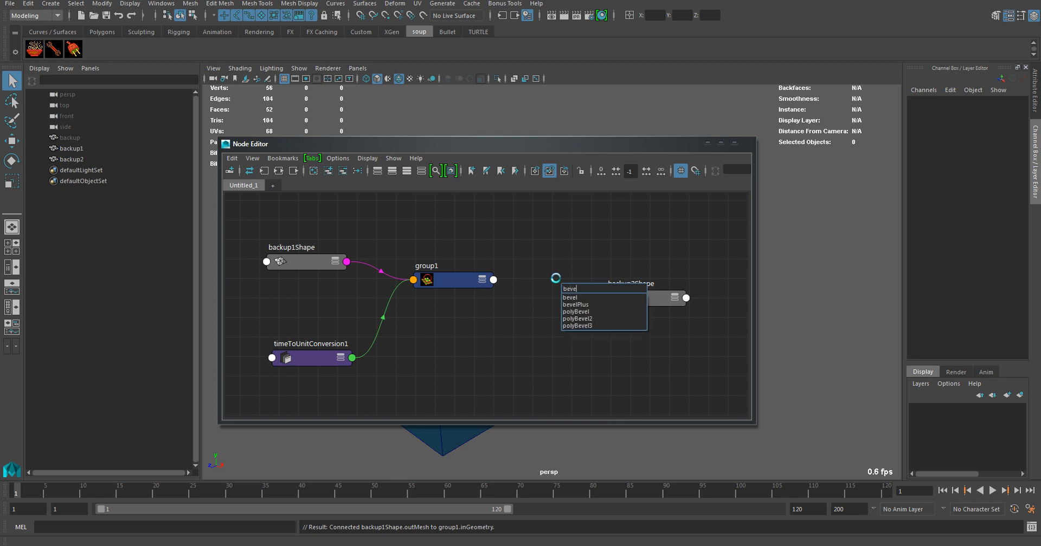
left_click(577, 325)
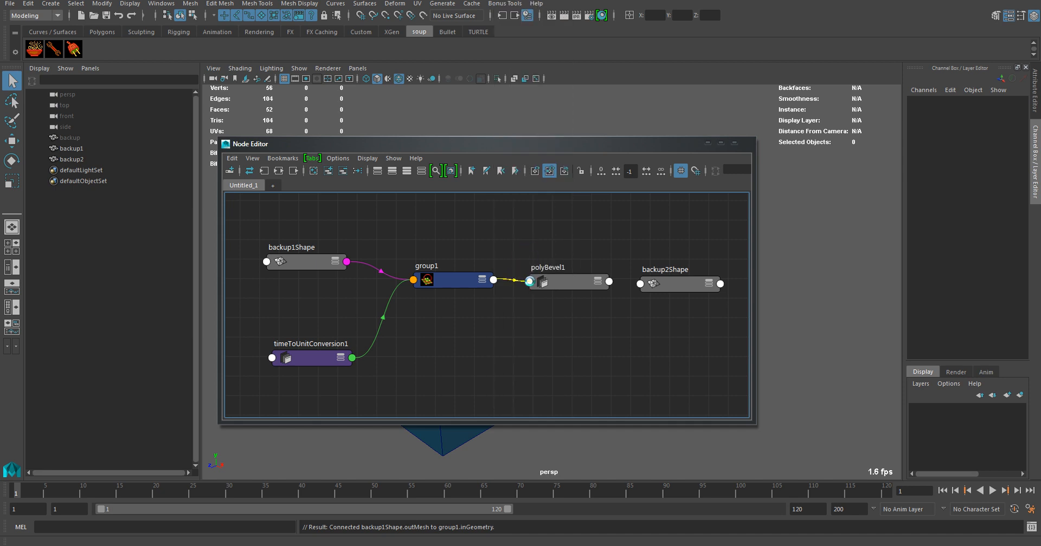
Wire group1's components and Out Geometry into polyBevel1, and polyBevel1's output into backup2Shape.
left_click(568, 281)
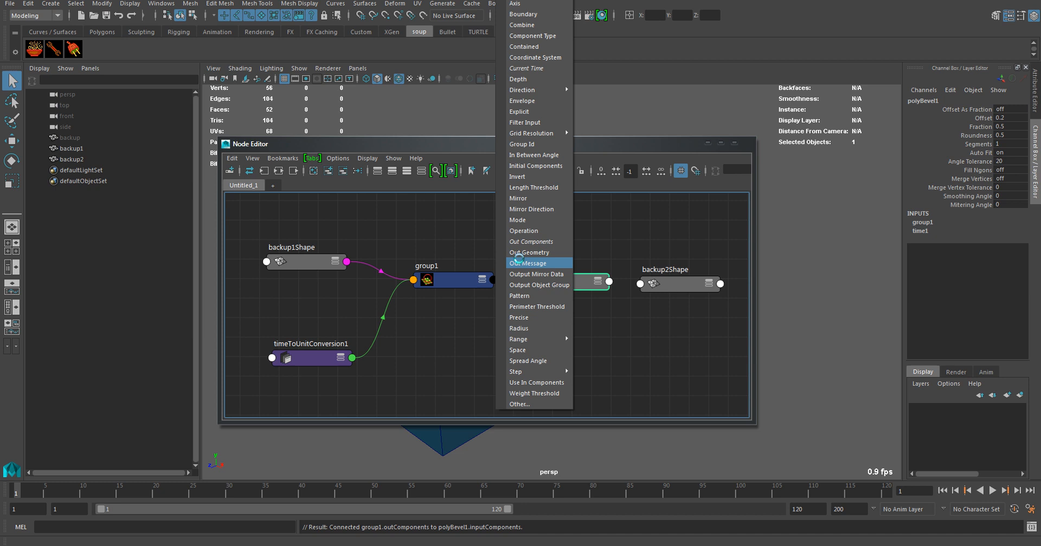
left_click(527, 262)
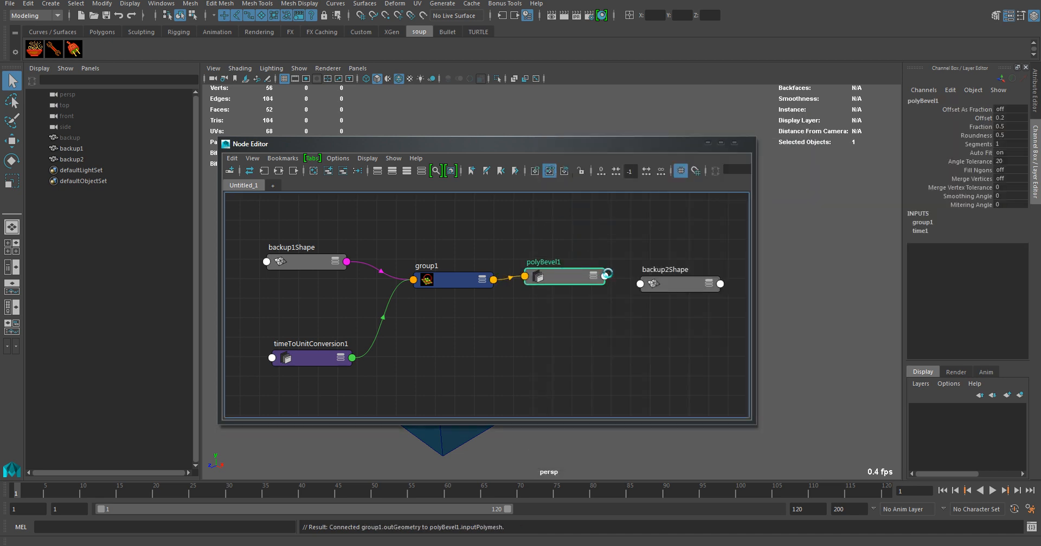
left_click_drag(606, 275, 630, 301)
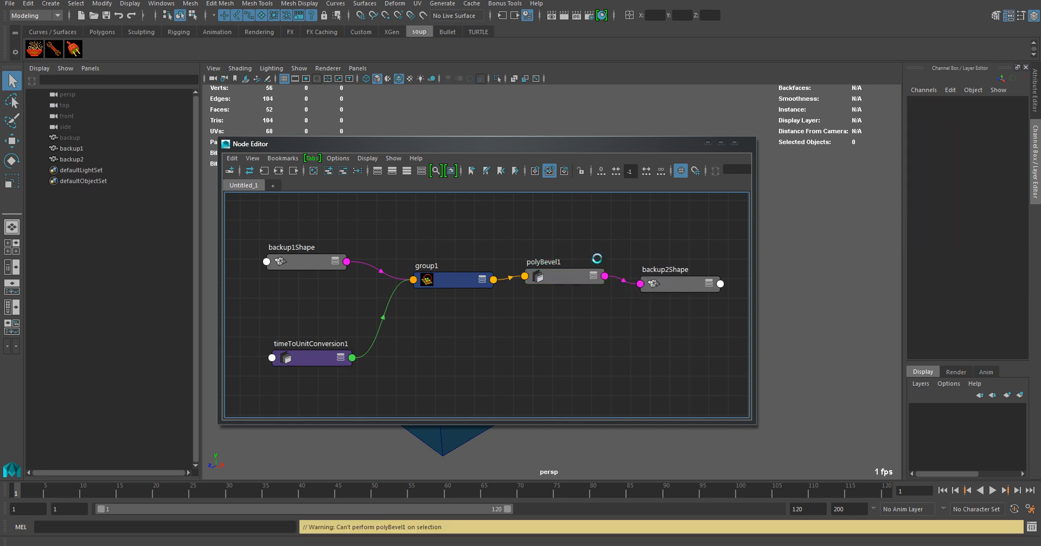
left_click_drag(249, 144, 249, 127)
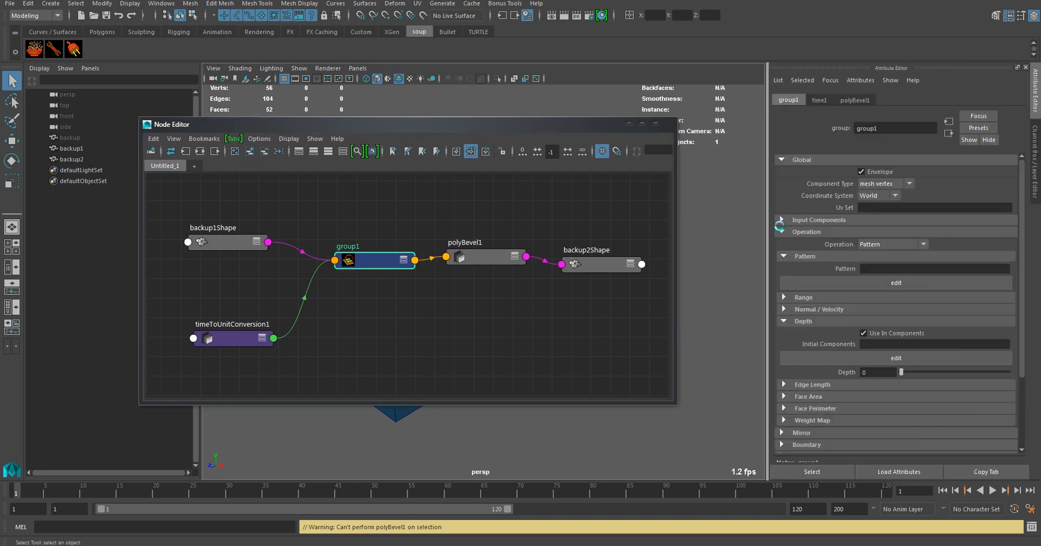
Set group1's Component Type to mesh edge and Operation to Depth, then view polyBevel1's settings.
left_click(885, 184)
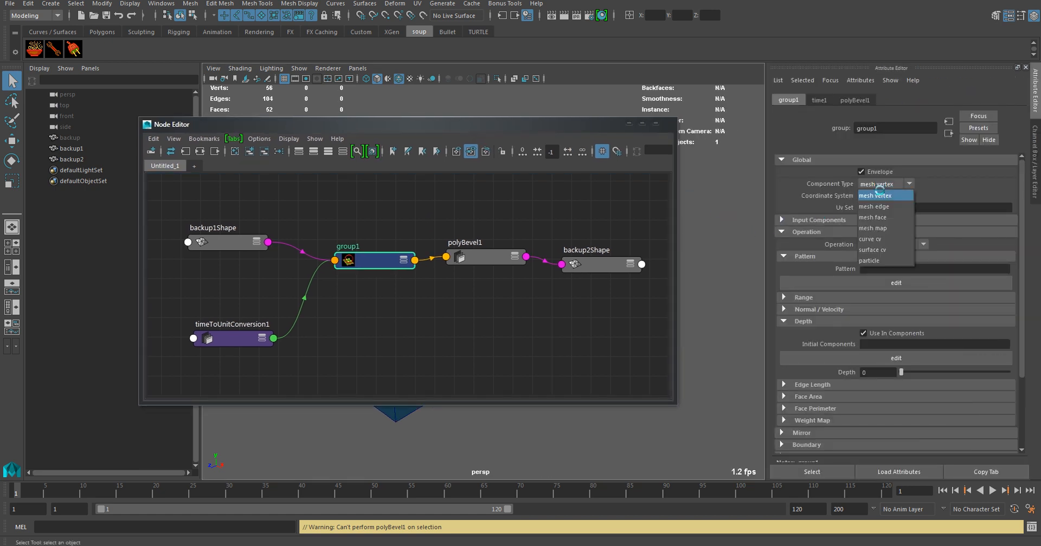
left_click(873, 206)
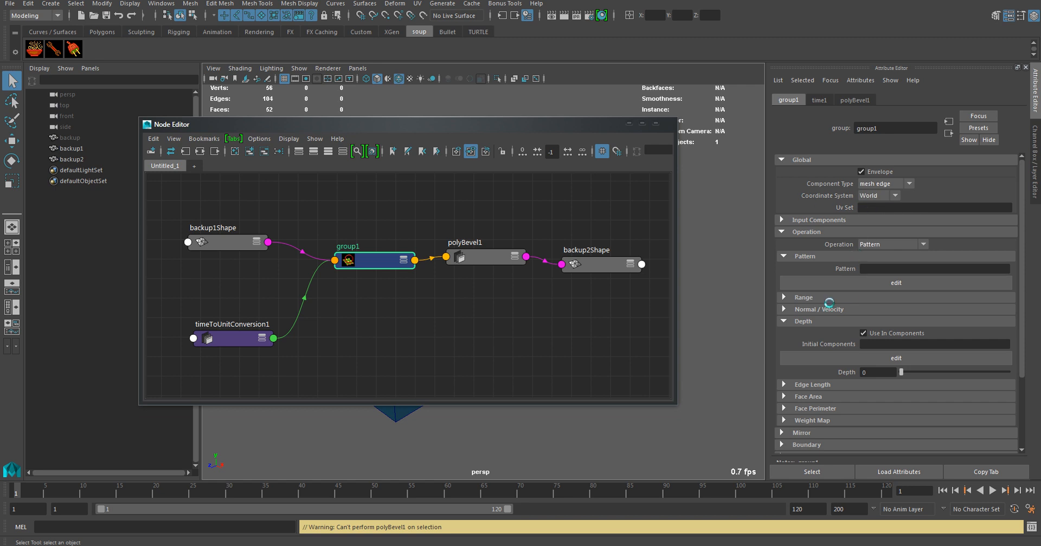
left_click(891, 244)
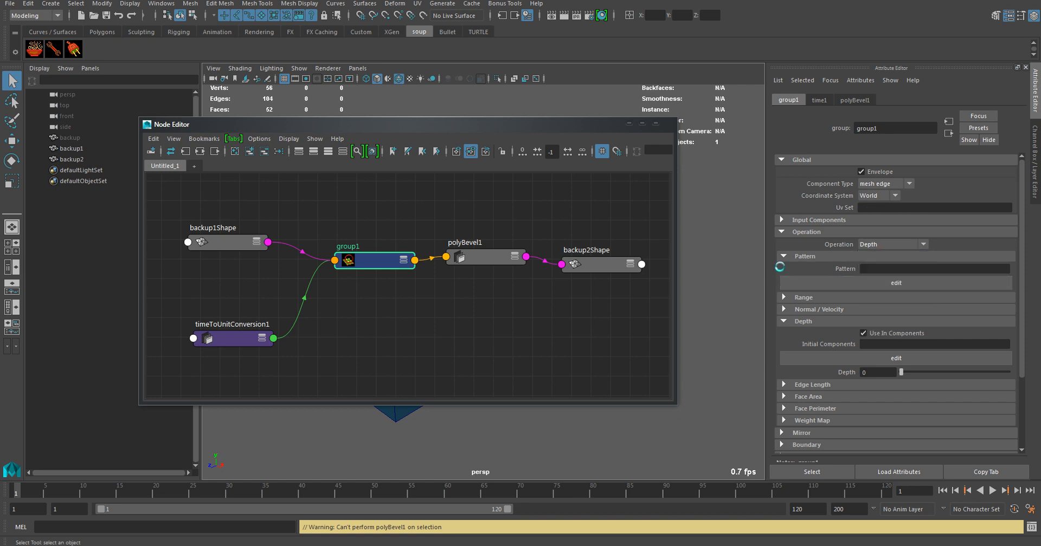
left_click(485, 259)
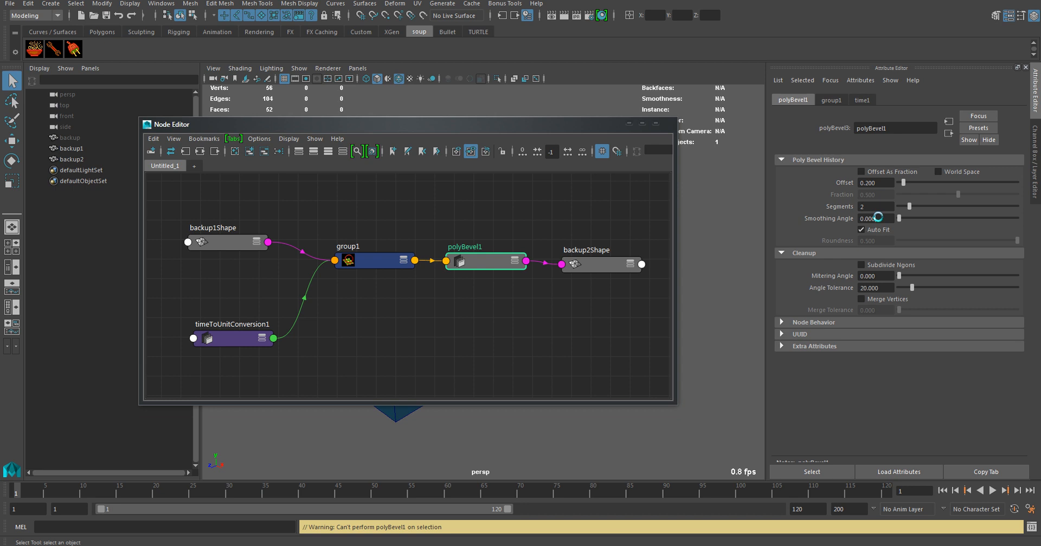
Set polyBevel1's Smoothing Angle to 30 and enable Subdivide Ngons and Merge Vertices.
left_click_drag(901, 218, 923, 219)
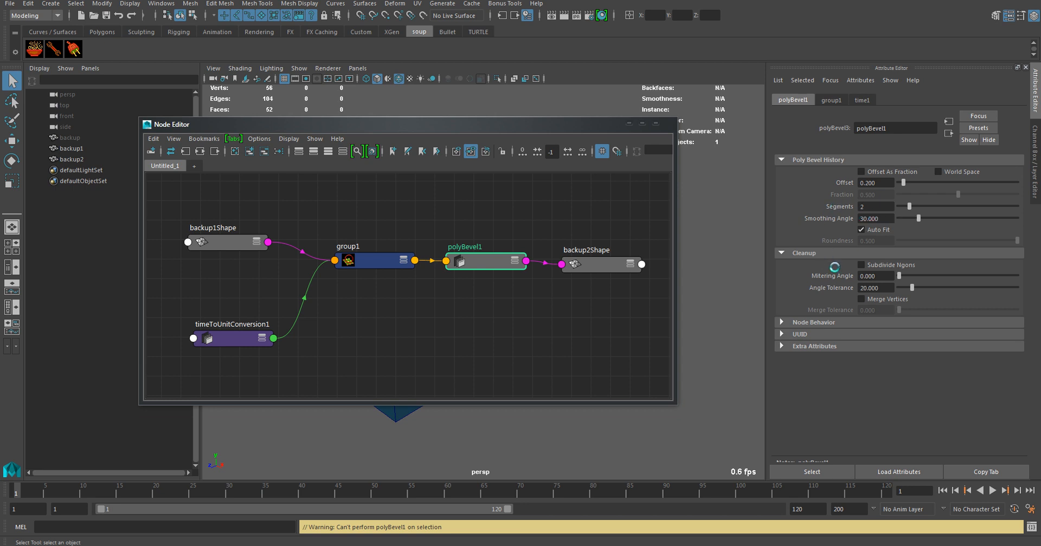
left_click(861, 265)
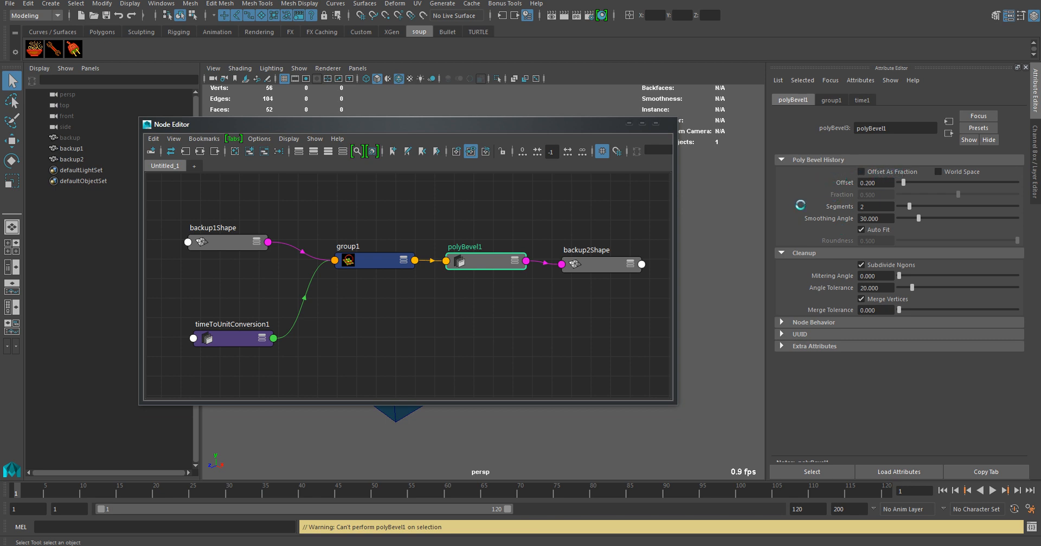
left_click(373, 260)
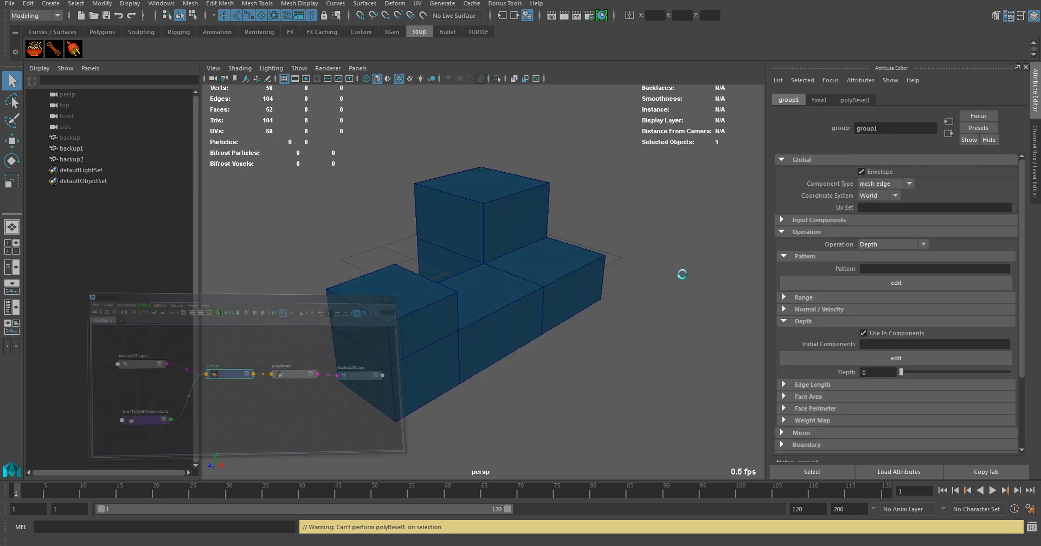
Open the edit window for group1's Initial Components in the Depth section.
left_click(895, 358)
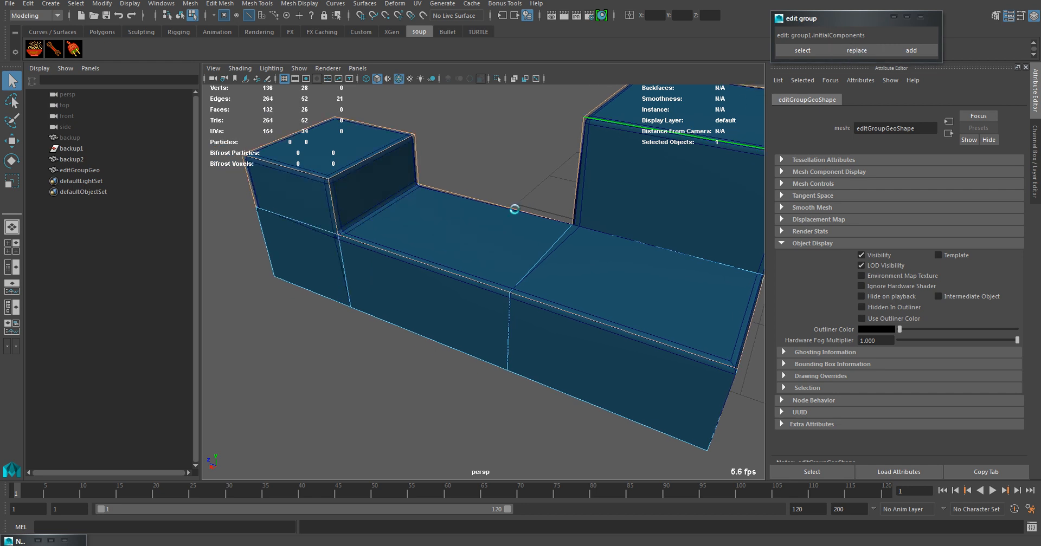
Orbit the view and select the block's edges to add to group1.
left_click_drag(514, 209, 563, 259)
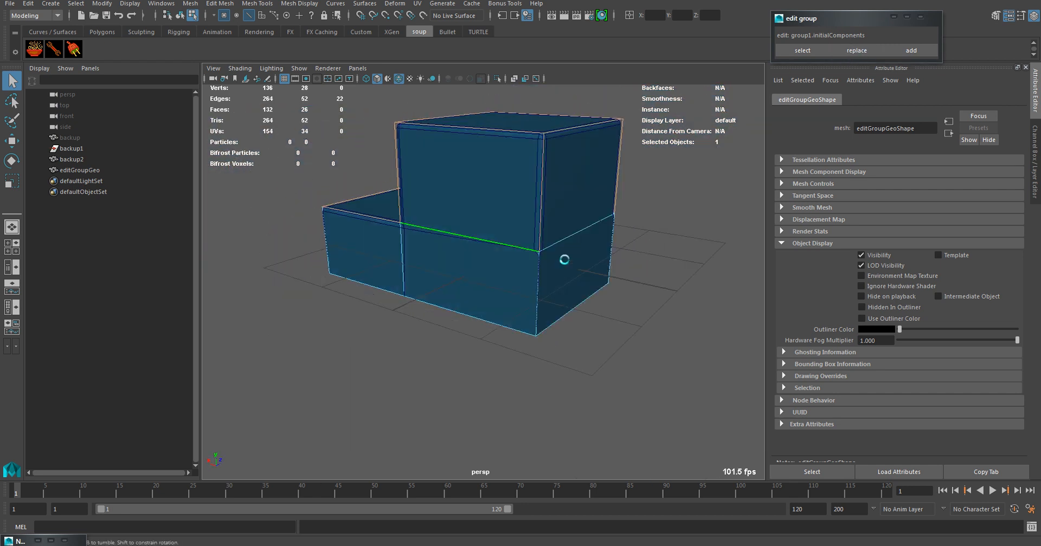
left_click_drag(563, 260, 478, 294)
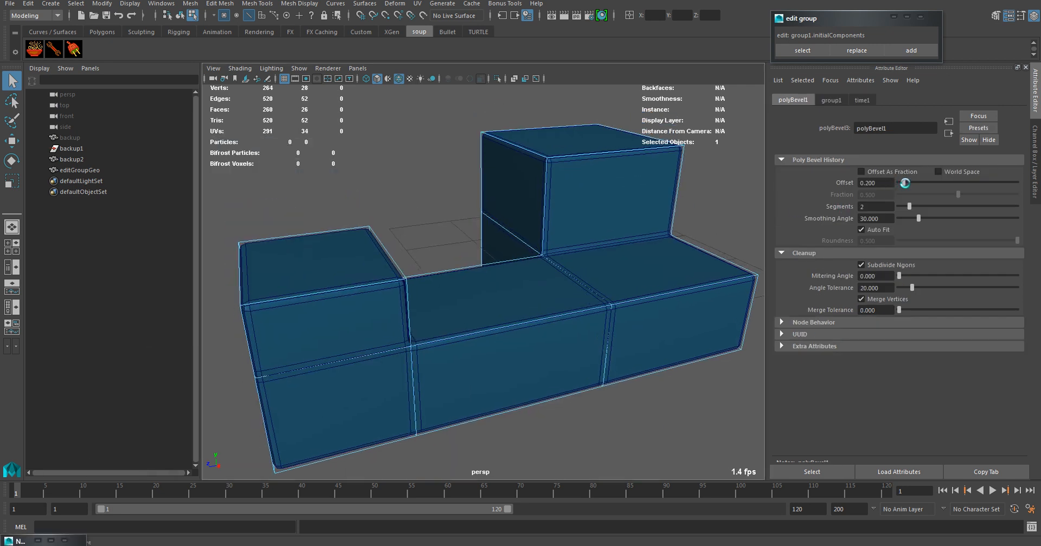
Raise polyBevel1's Offset to about 0.833 for rounded block edges.
left_click_drag(904, 183, 918, 183)
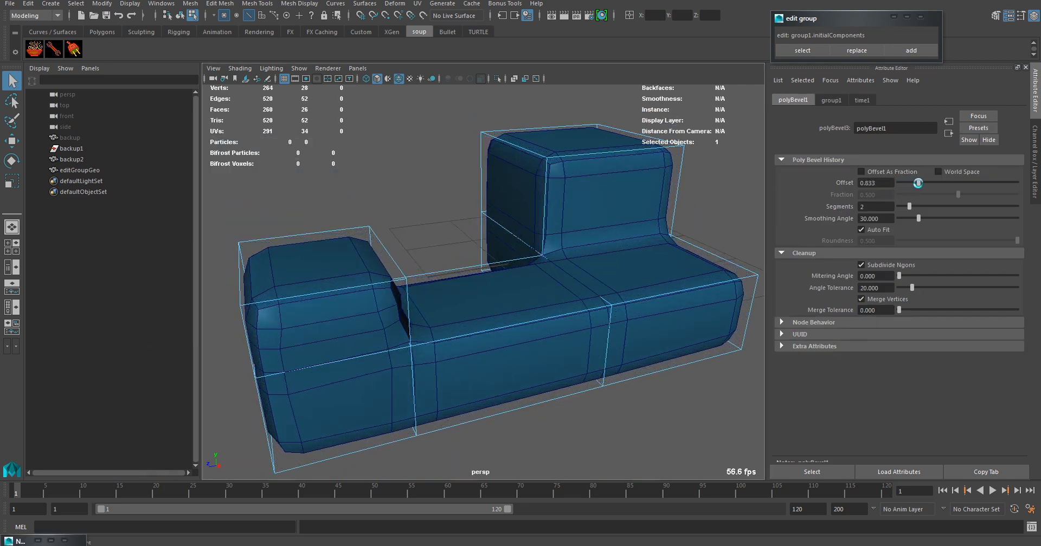